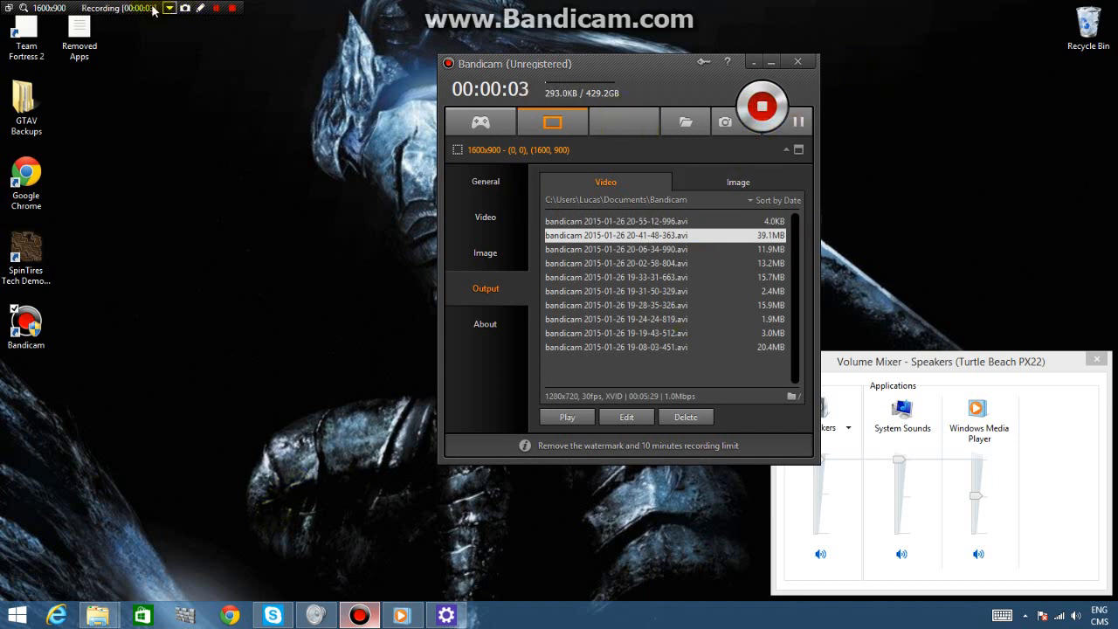
Step: Enable drawing mode over the screen and show the drawing toolbar
left_click(200, 8)
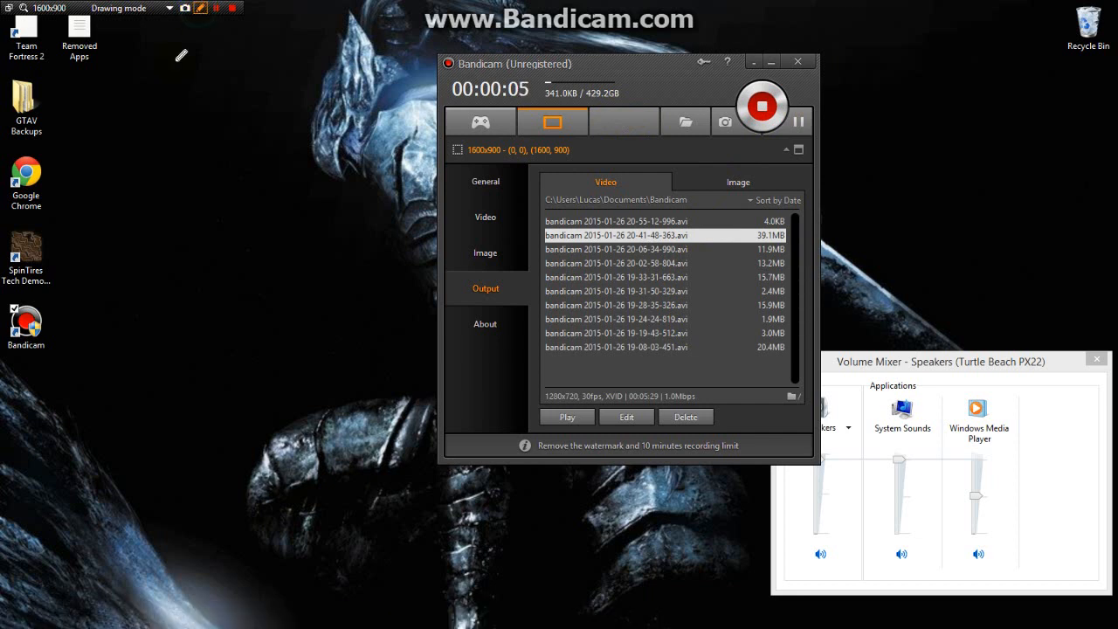
left_click(258, 85)
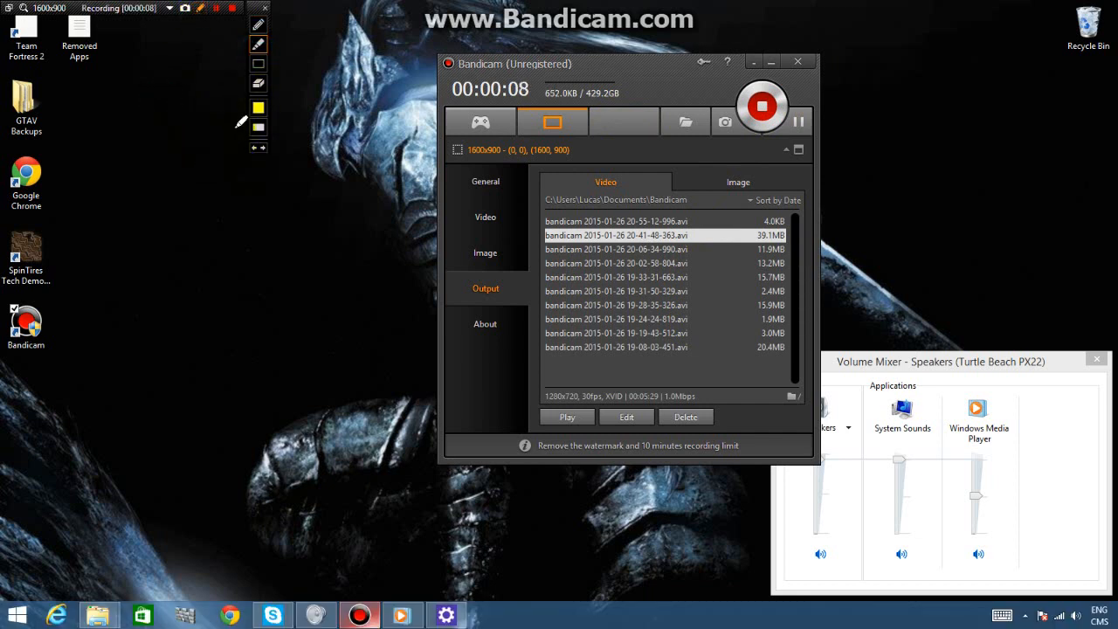
Step: Scribble red freehand zigzag strokes on the desktop beside the Bandicam window
left_click_drag(171, 198, 269, 332)
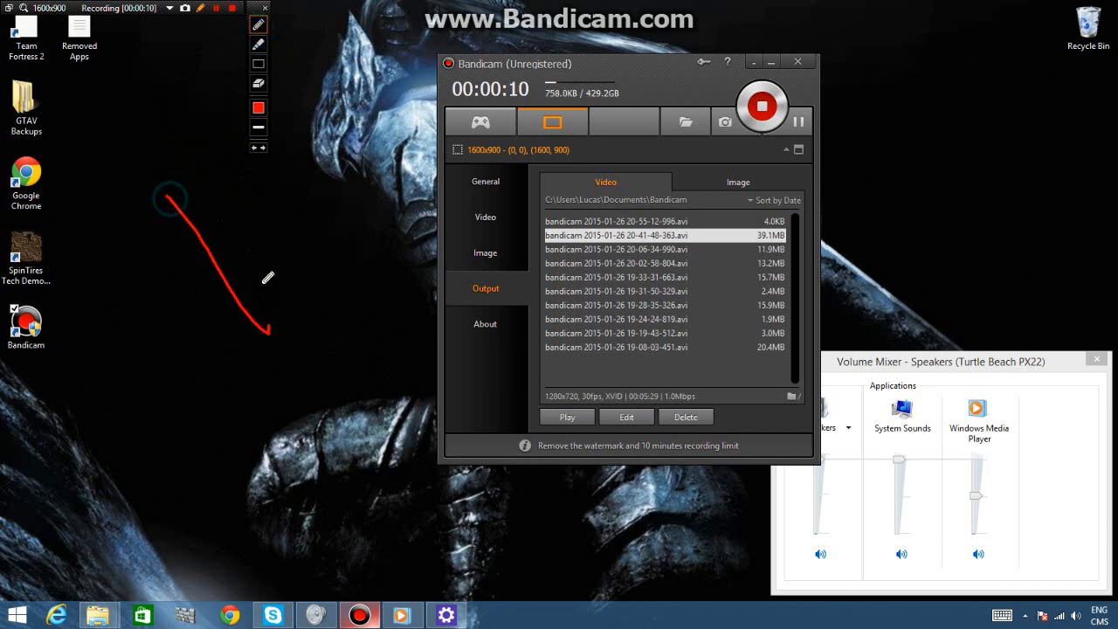
left_click_drag(271, 319, 359, 83)
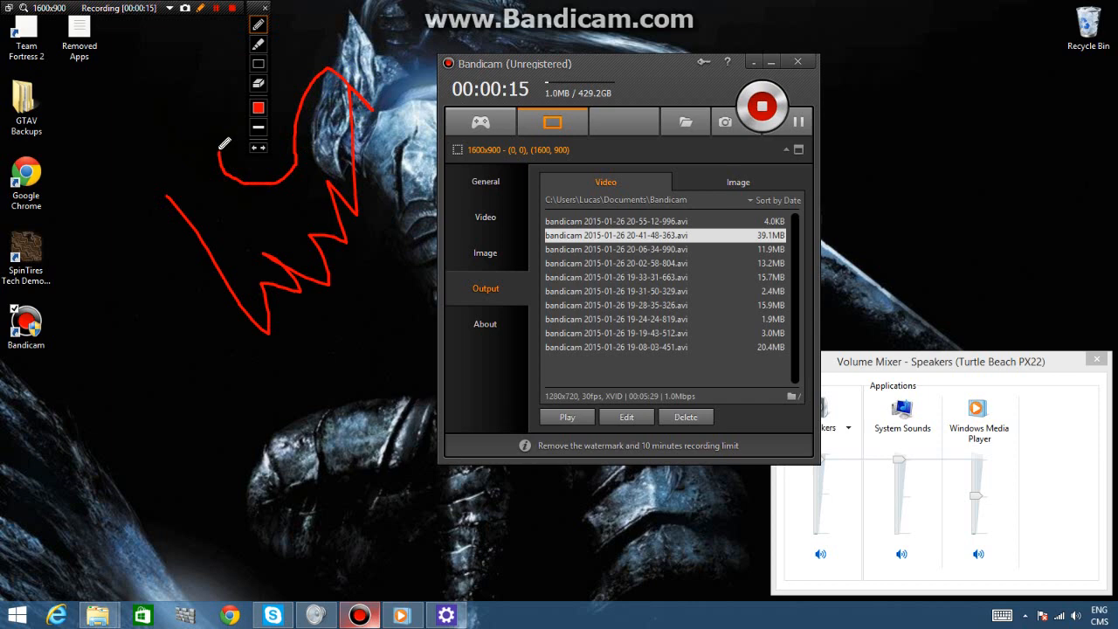
left_click_drag(227, 140, 205, 179)
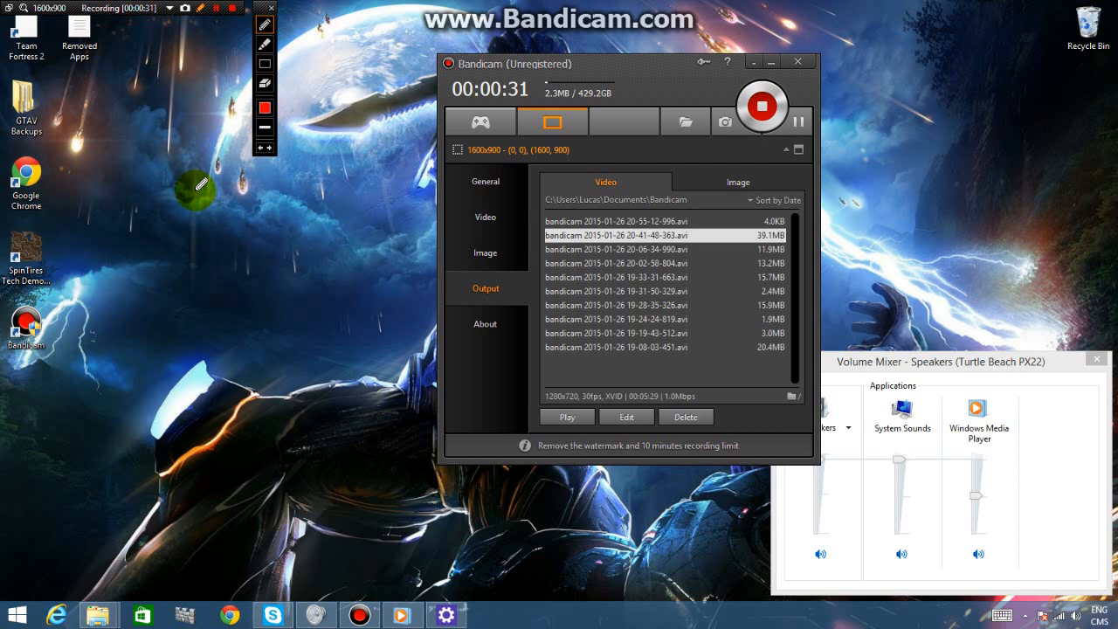
Step: Draw a large red freehand loop encircling the Bandicam window
left_click_drag(192, 188, 349, 251)
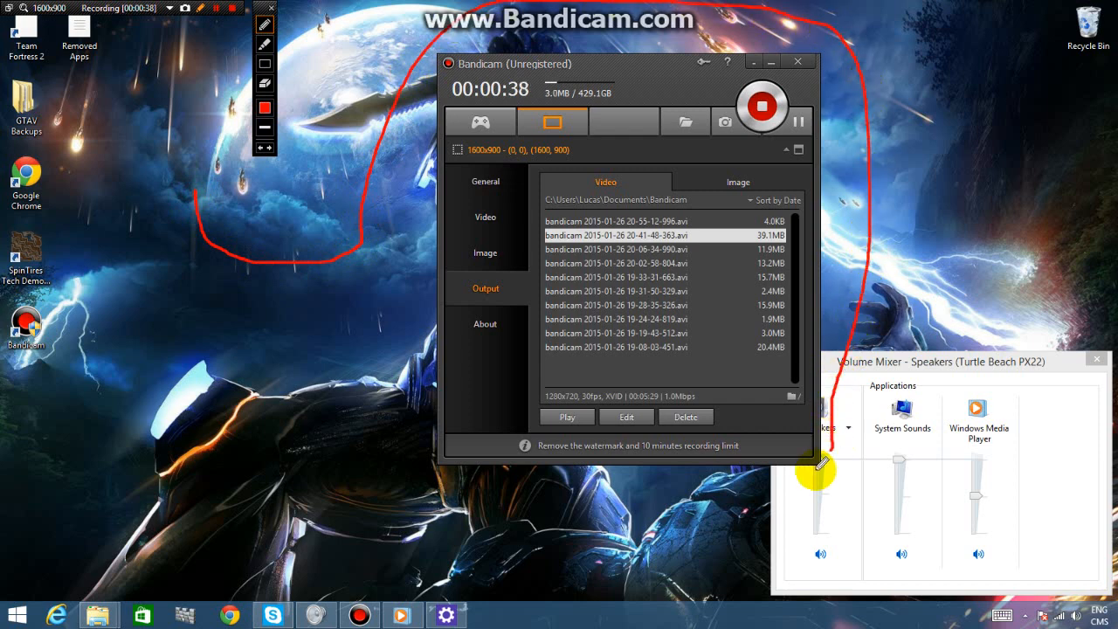
left_click_drag(812, 471, 366, 271)
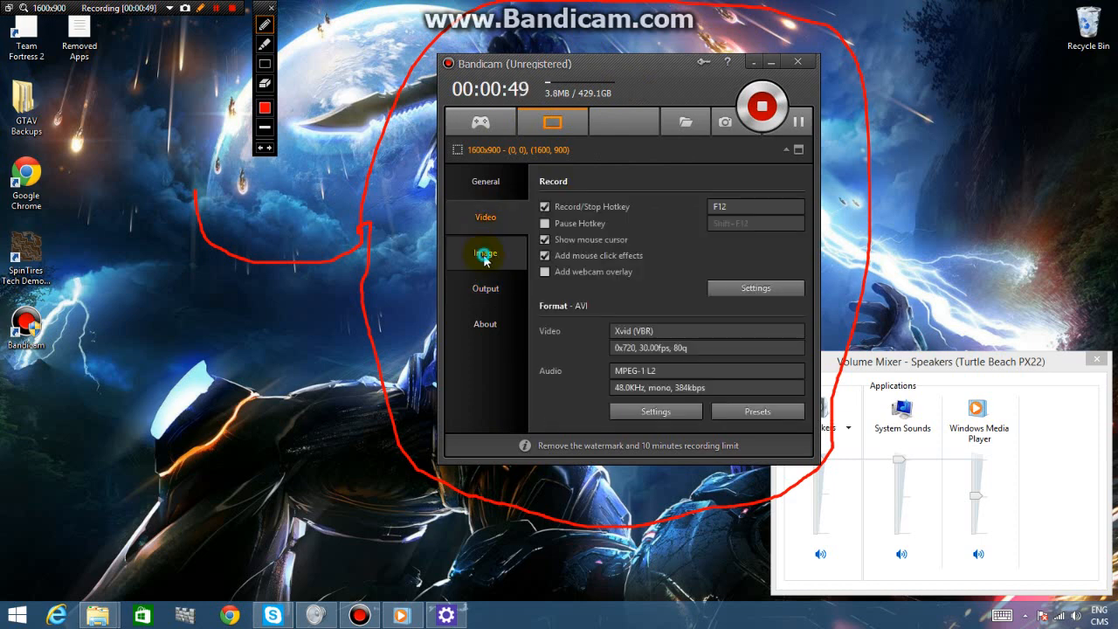
Step: View the About version and license details, then return to the General options
left_click(485, 324)
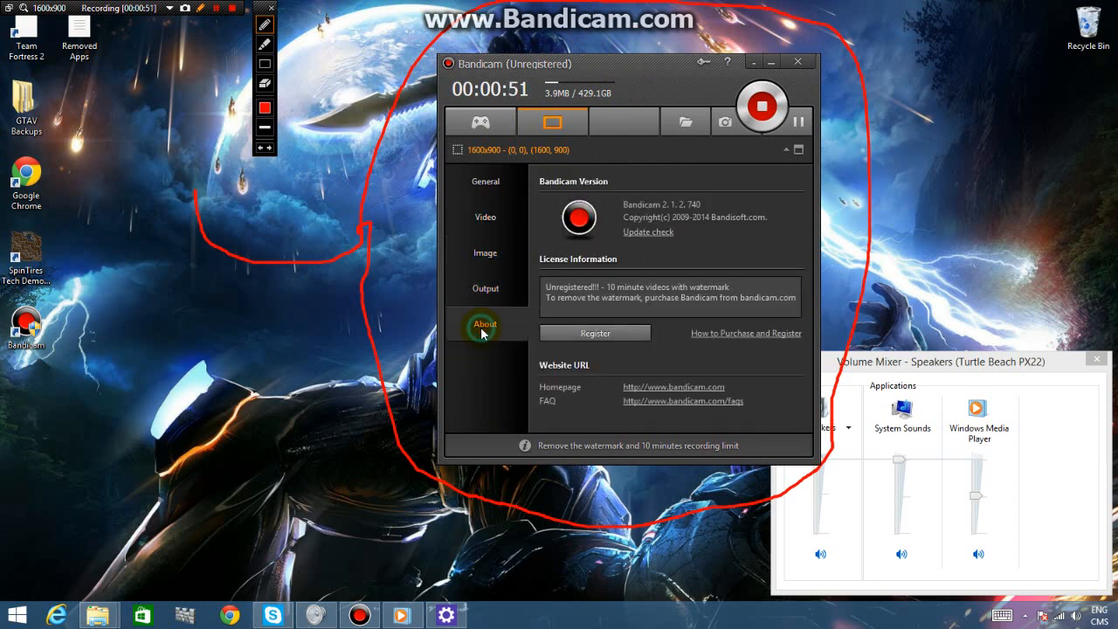
left_click(485, 181)
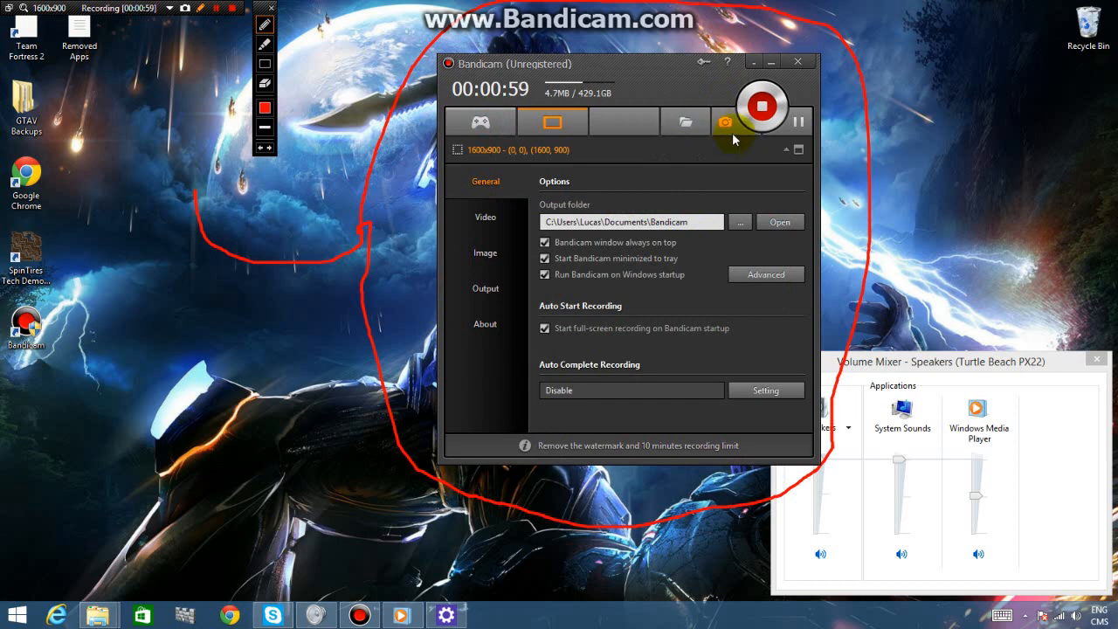
mouse_move(764, 166)
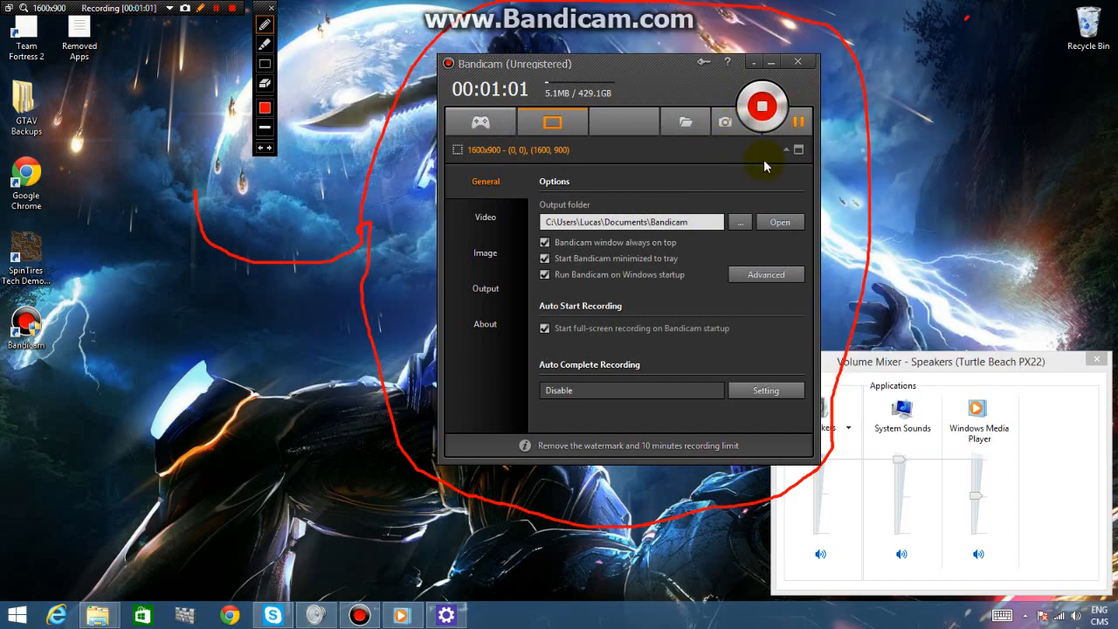